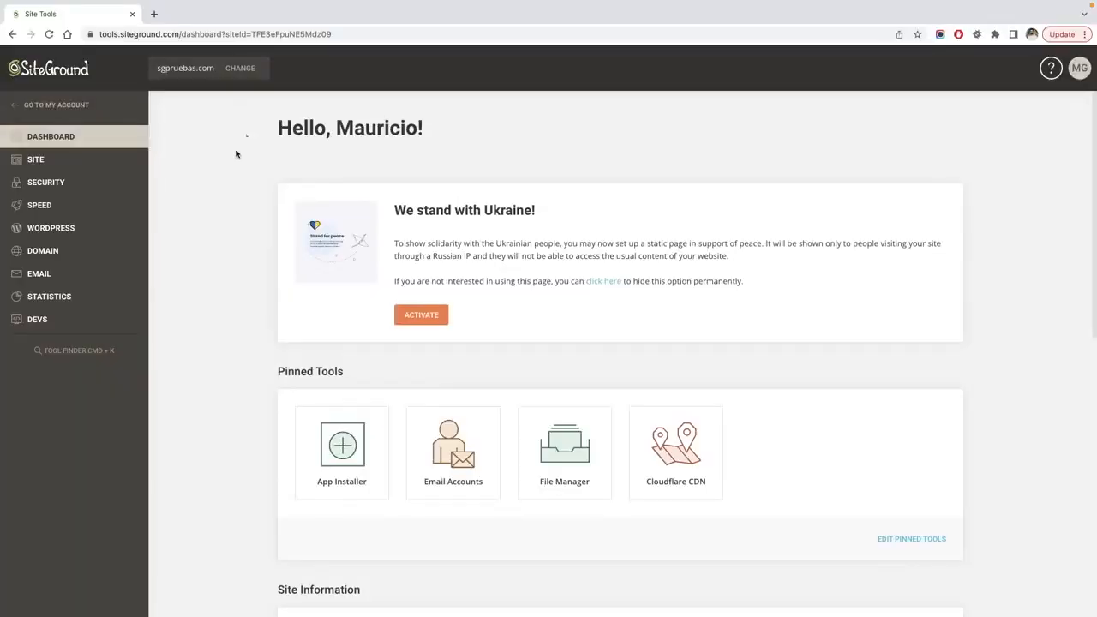
Open the Email Forwarders page for sgpruebas.com from the sidebar Email menu.
left_click(38, 275)
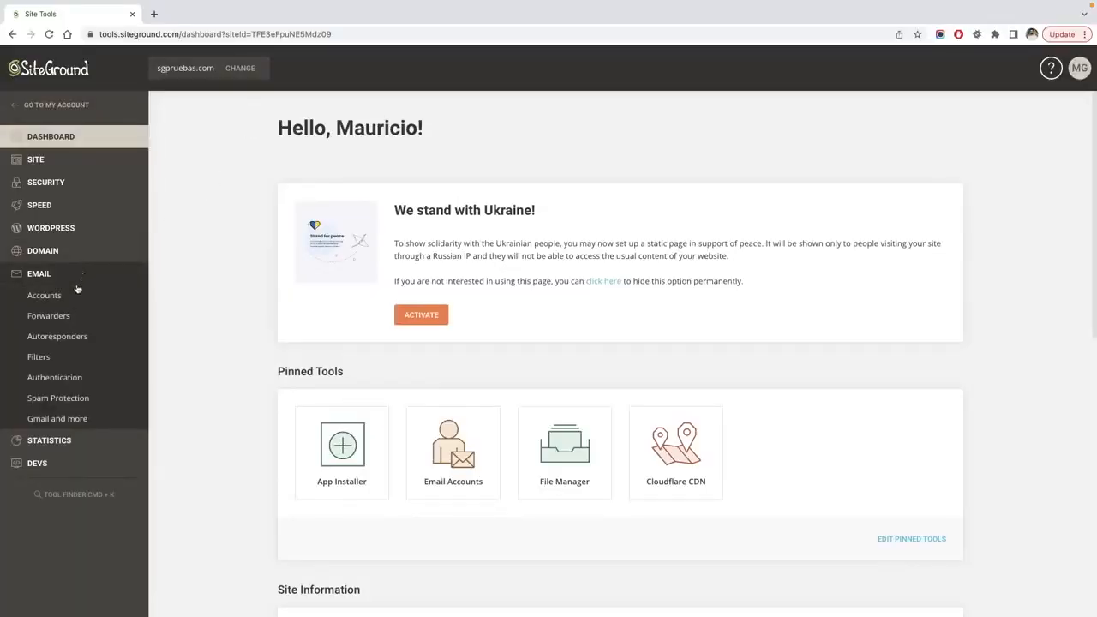
left_click(48, 315)
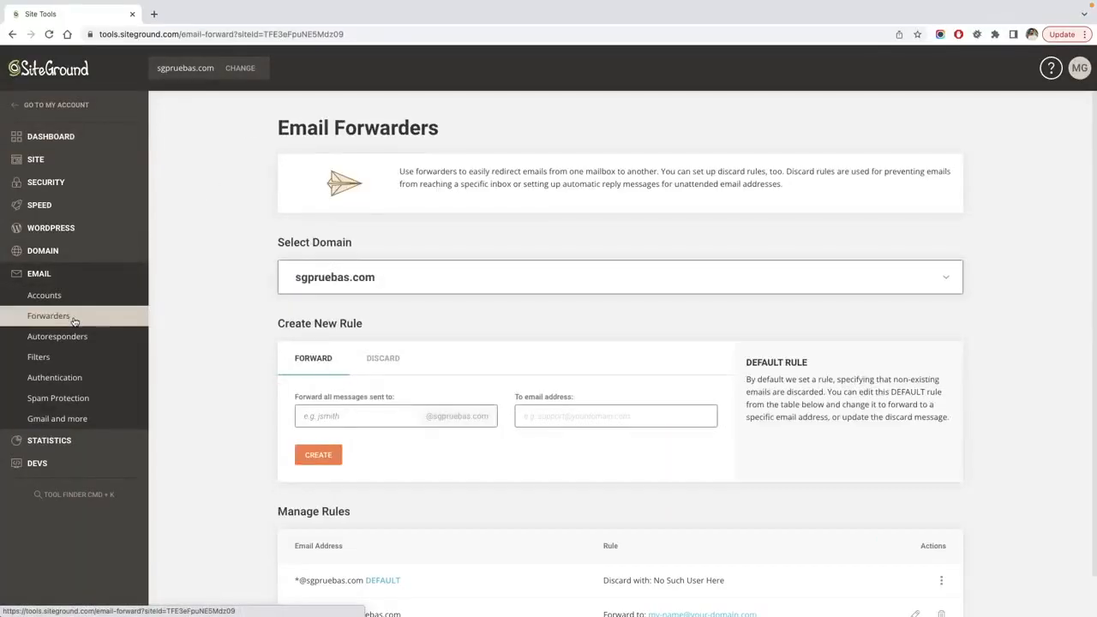
left_click(360, 416)
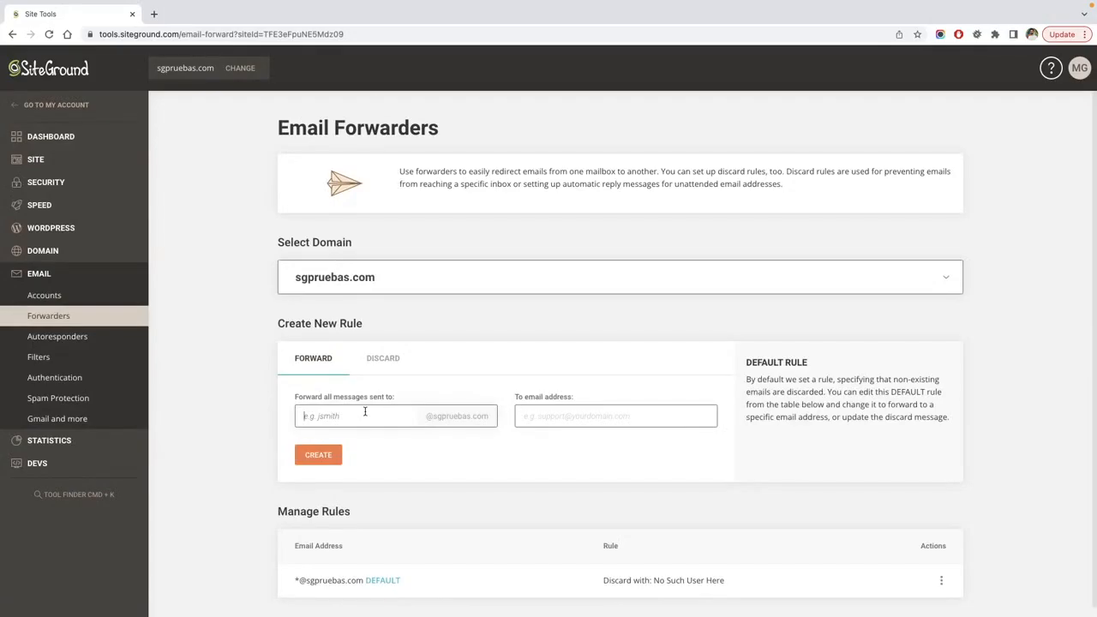
type("webmaster")
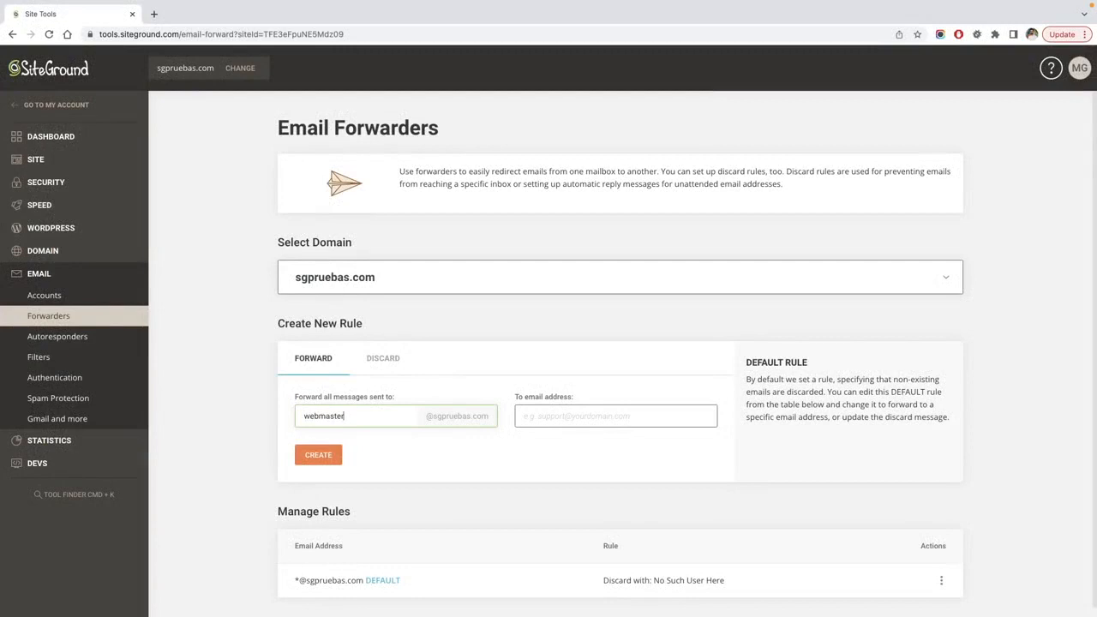
type("my-name@your-do")
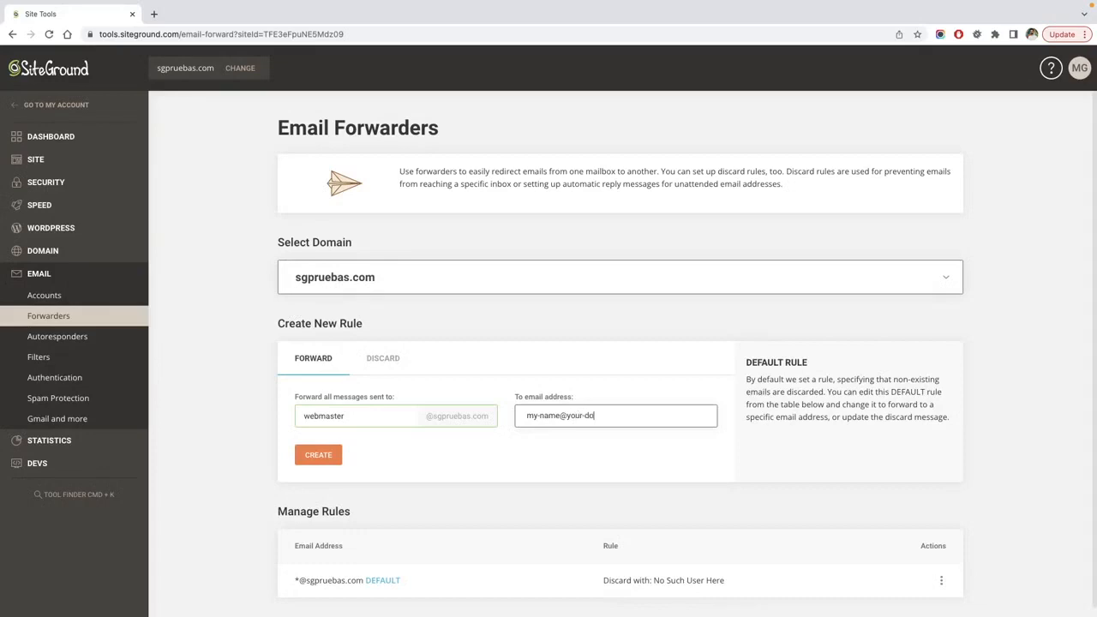
type("main.com")
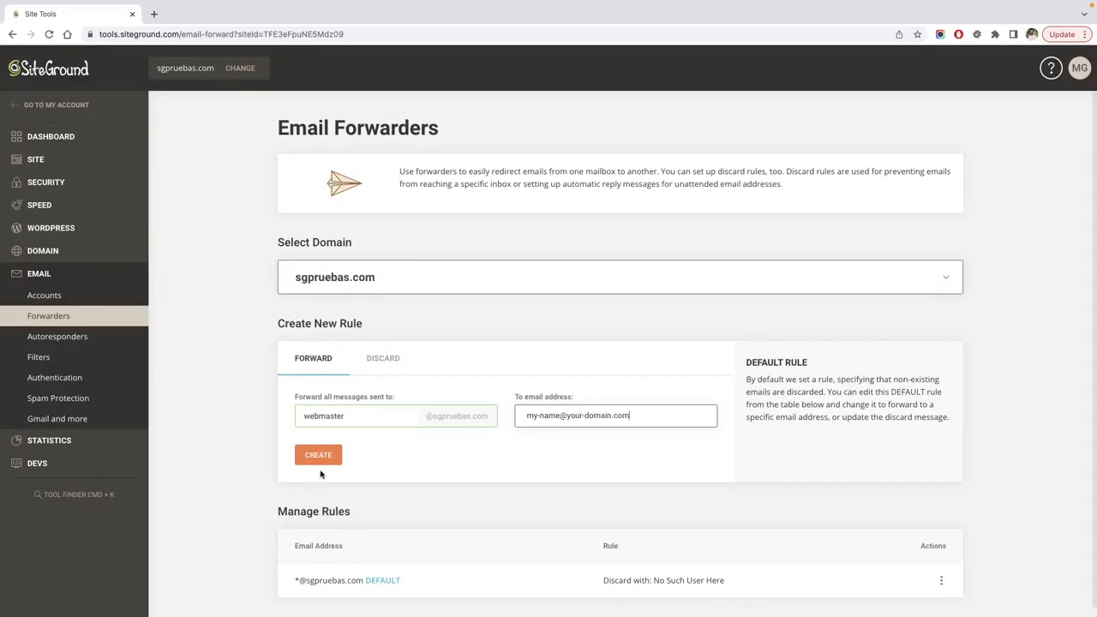
left_click(318, 454)
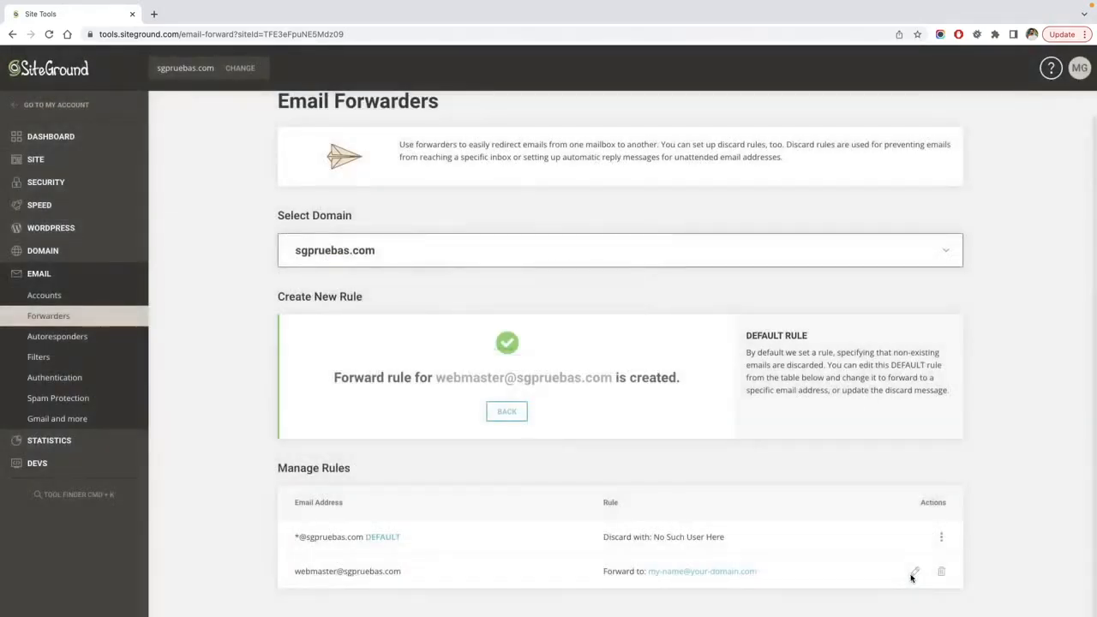
left_click(942, 573)
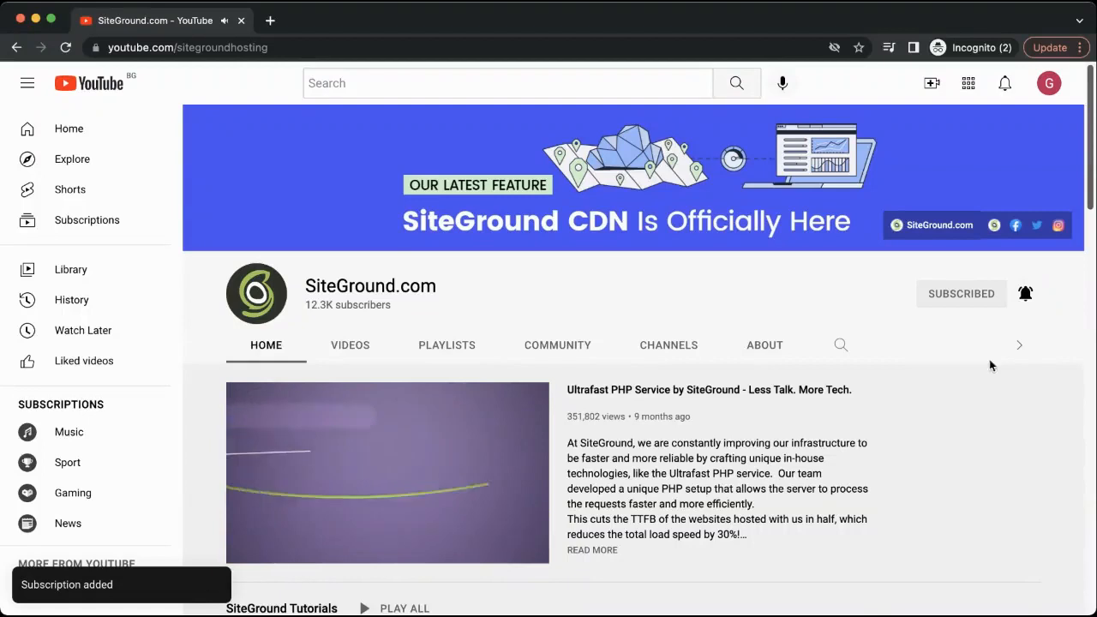
Scroll down the SiteGround.com YouTube channel through its Tutorials and Webinars rows.
scroll("down", 3)
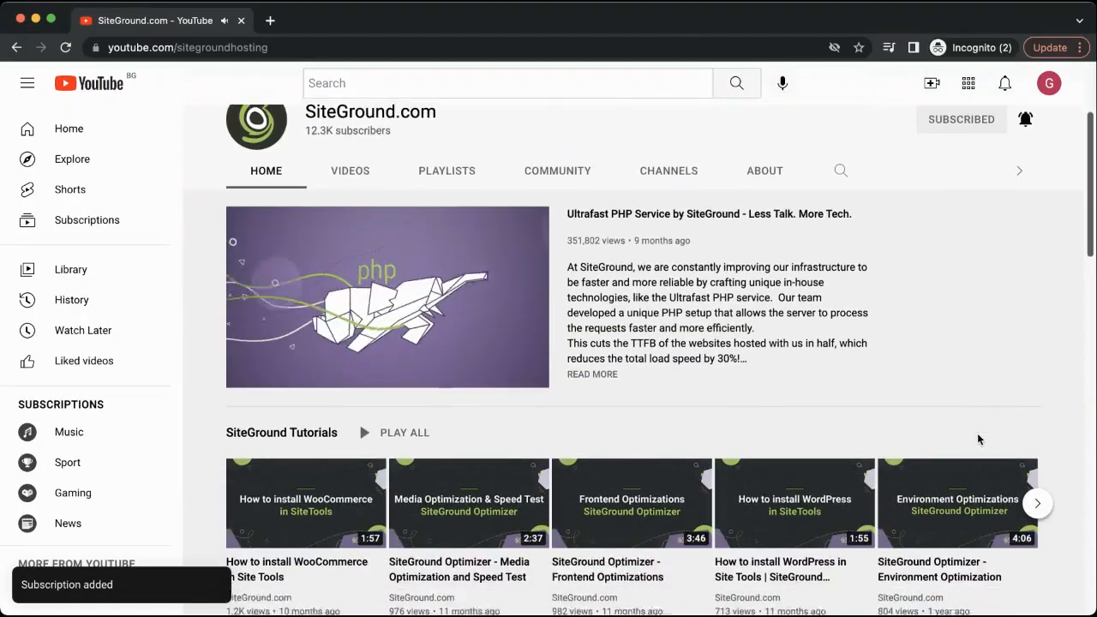
scroll("down", 3)
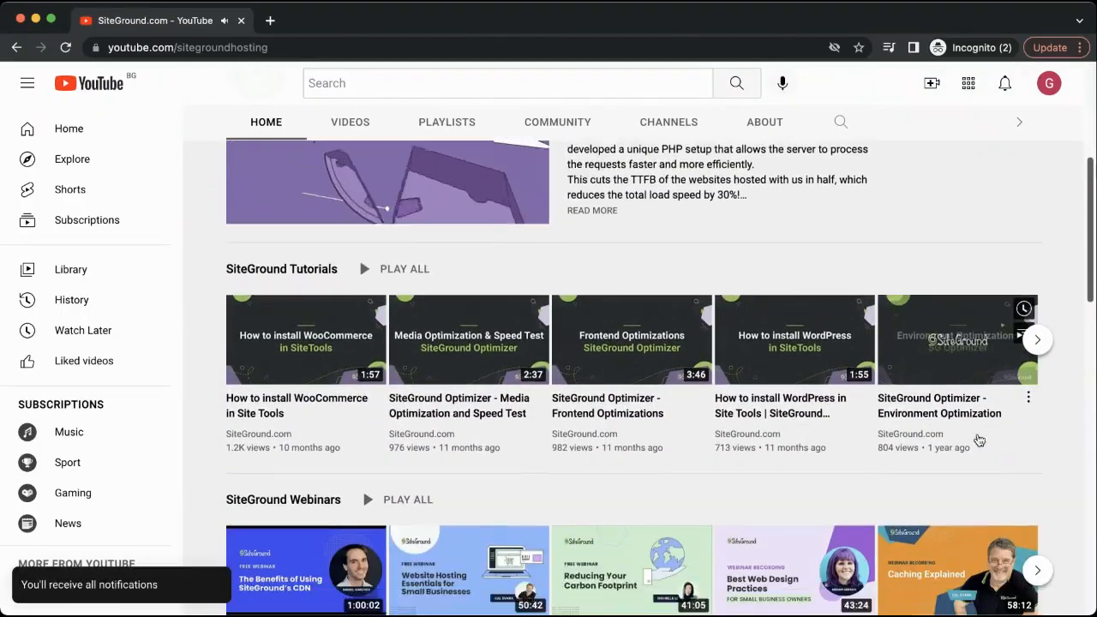
scroll("down", 3)
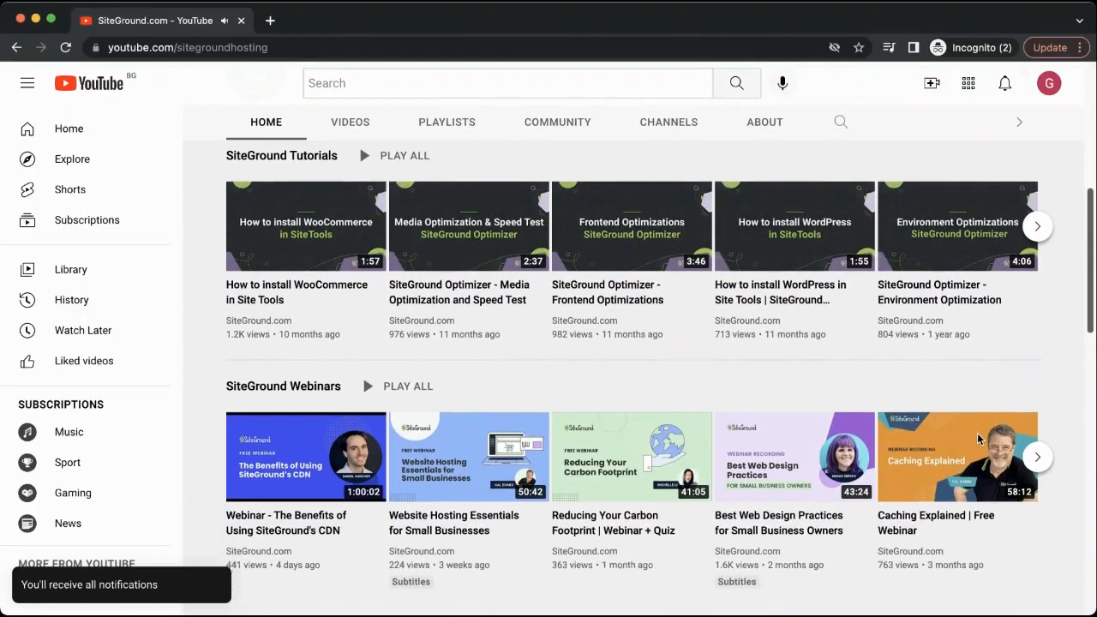